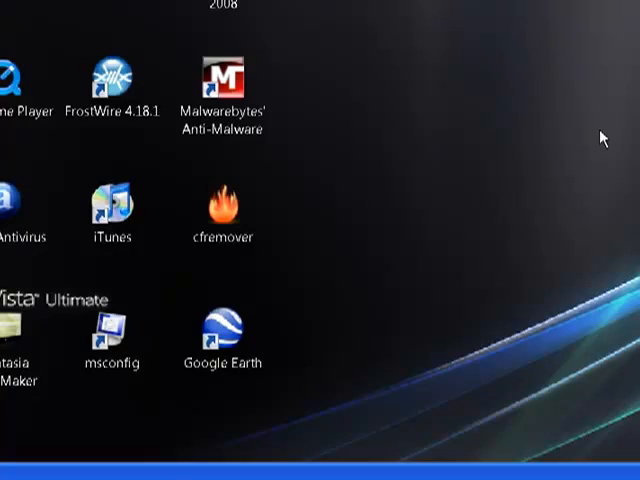
{"action": "mouse_move", "coordinate": [567, 42]}
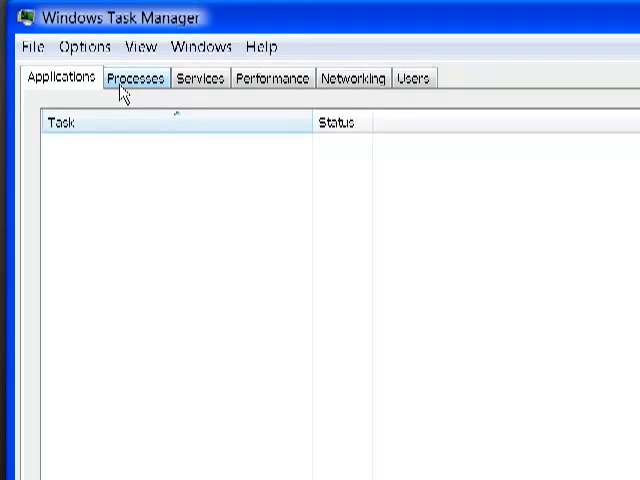
Step: End the uTorrent.exe process from Task Manager's list of running processes
{"action": "left_click", "coordinate": [137, 78]}
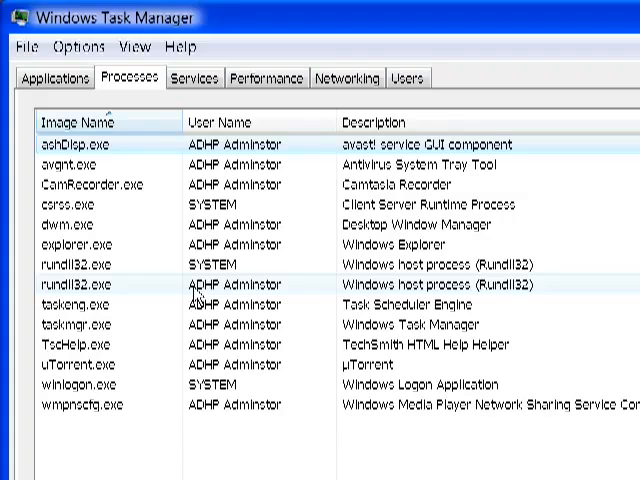
{"action": "left_click", "coordinate": [85, 344]}
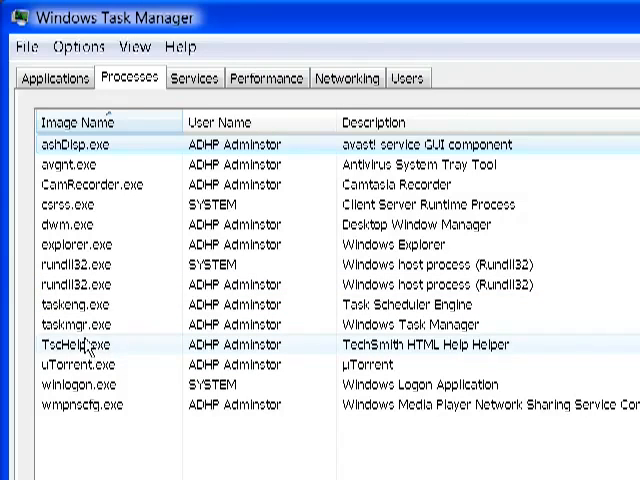
{"action": "left_click", "coordinate": [78, 385]}
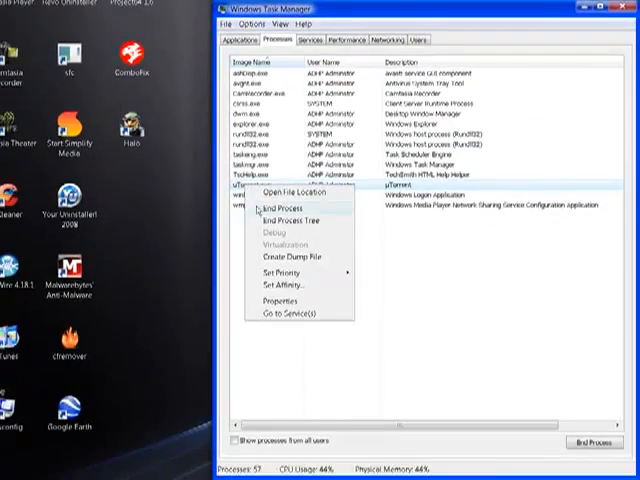
{"action": "left_click", "coordinate": [284, 207]}
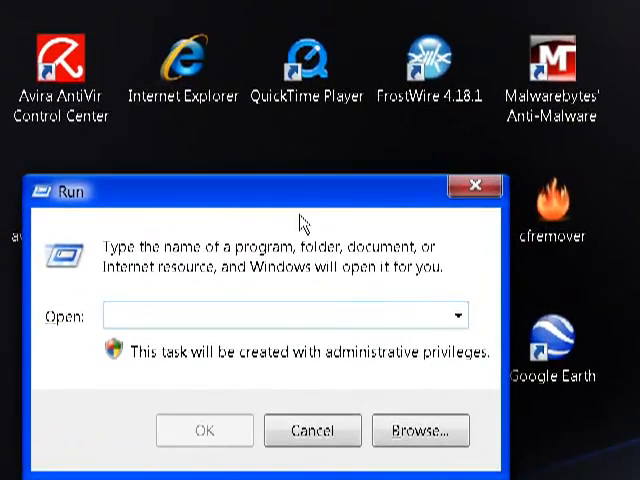
Step: Enter msconfig in the Run box to open System Configuration
{"action": "type", "text": "m"}
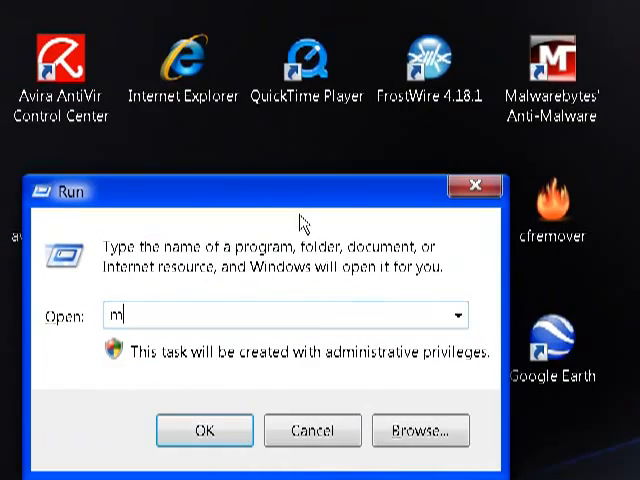
{"action": "type", "text": "sconfi"}
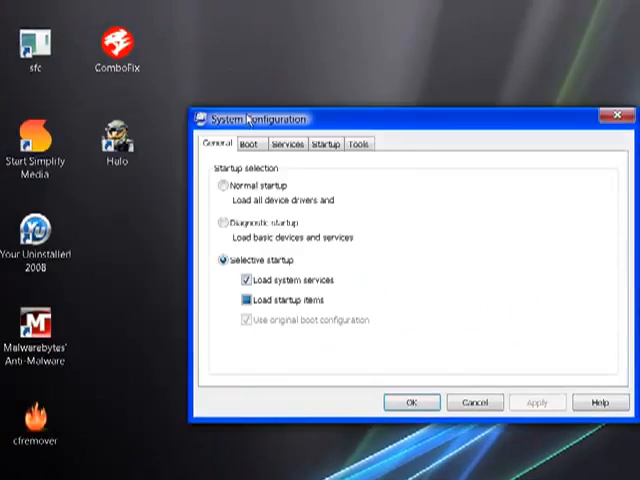
Step: Uncheck uTorrent under Startup, confirm with OK, and exit without restarting
{"action": "left_click", "coordinate": [335, 144]}
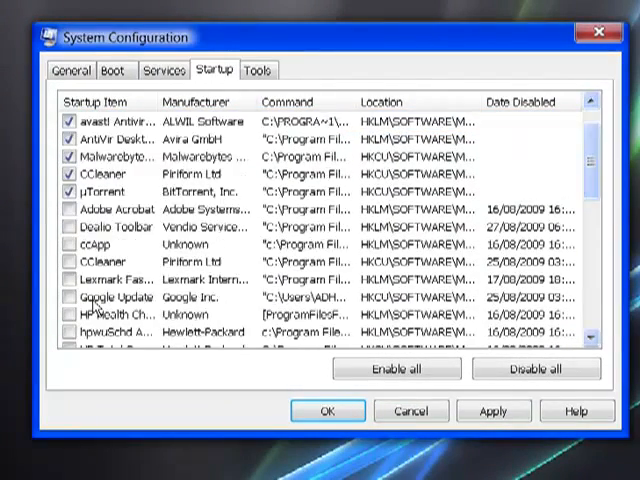
{"action": "scroll", "scroll_direction": "down", "scroll_amount": 3}
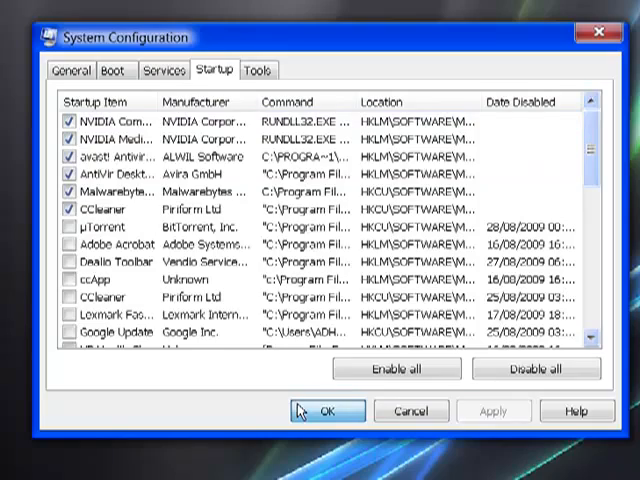
{"action": "left_click", "coordinate": [325, 410]}
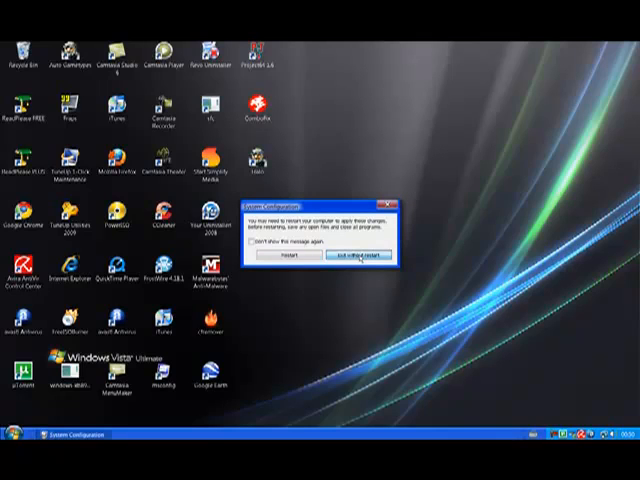
{"action": "left_click", "coordinate": [350, 258]}
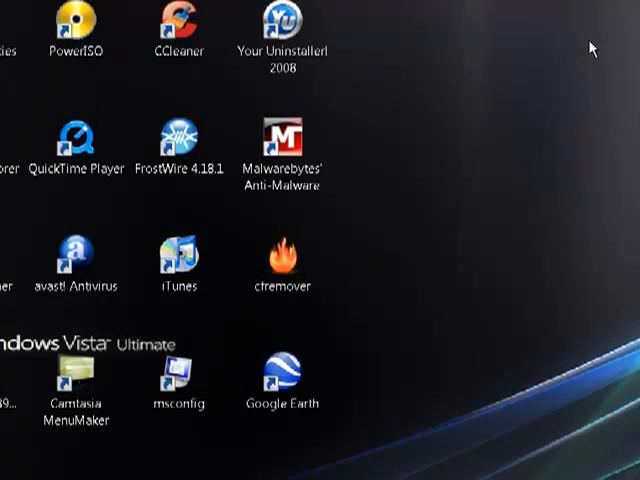
{"action": "mouse_move", "coordinate": [381, 256]}
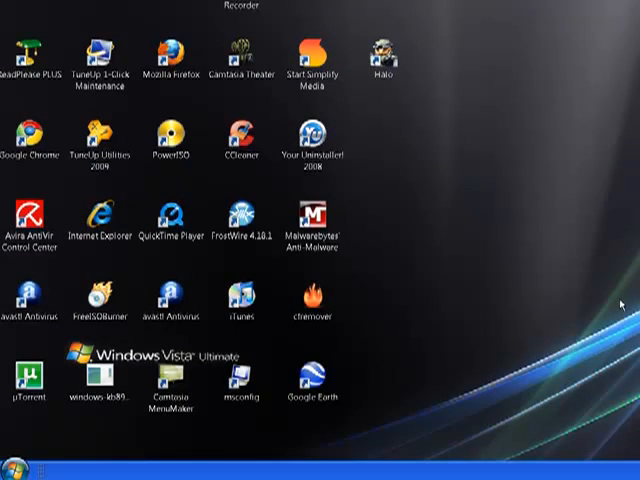
Step: Run regedit from the Win+R Run box to open Registry Editor
{"action": "key", "text": "Win+r"}
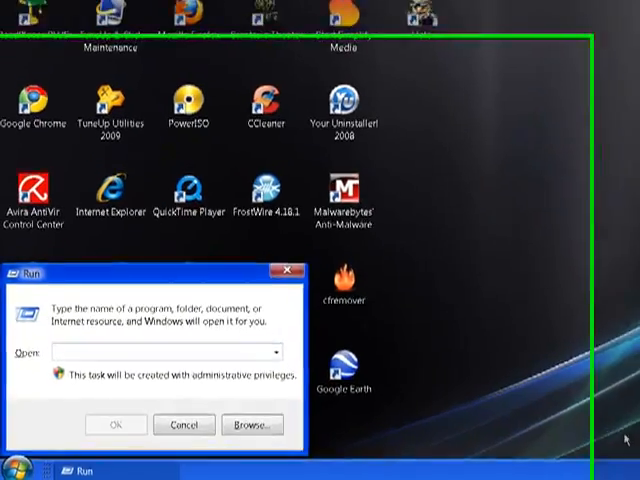
{"action": "type", "text": "re"}
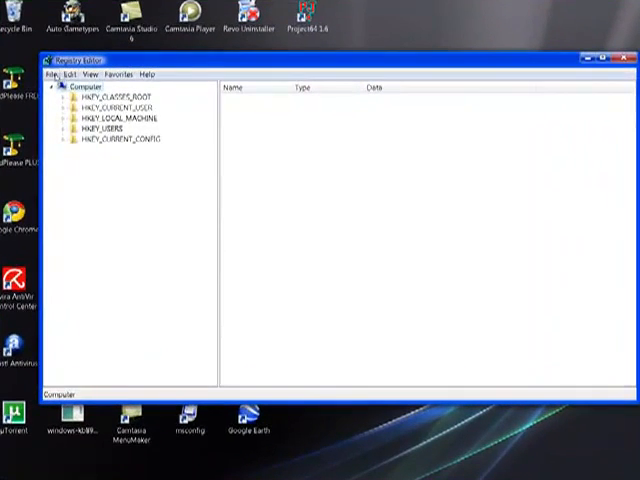
{"action": "left_click", "coordinate": [52, 74]}
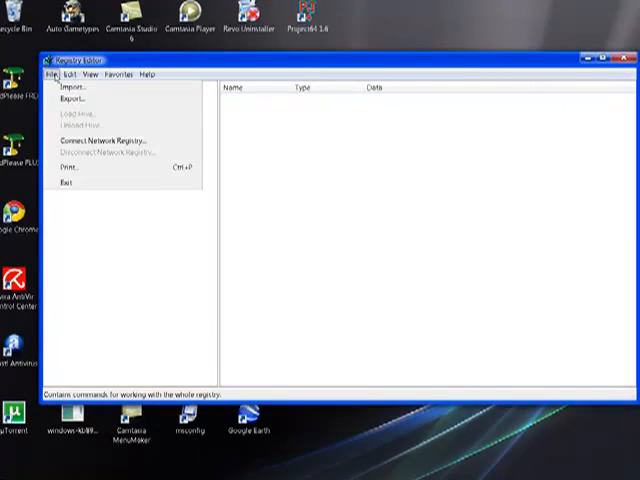
{"action": "left_click", "coordinate": [70, 99]}
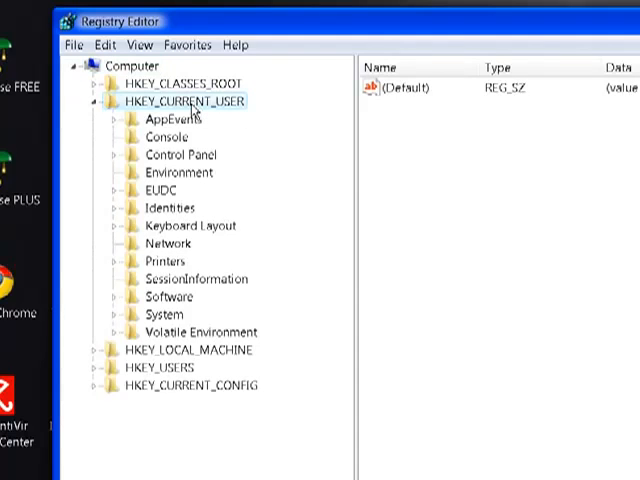
{"action": "mouse_move", "coordinate": [178, 307]}
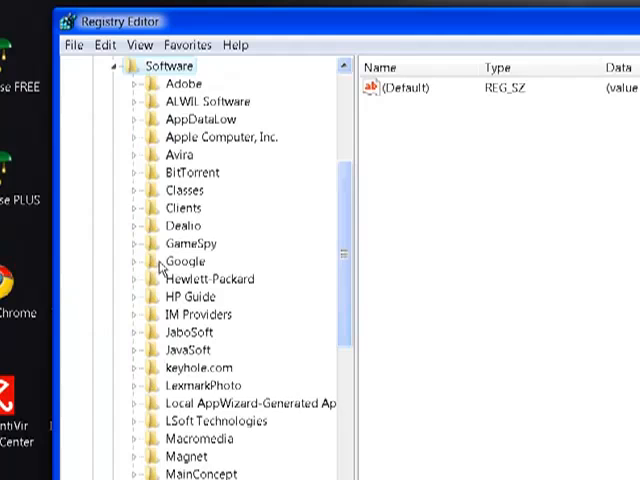
Step: Review CCleaner and Malwarebytes entries under HKCU CurrentVersion\Run, then close Registry Editor
{"action": "scroll", "scroll_direction": "down", "scroll_amount": 3}
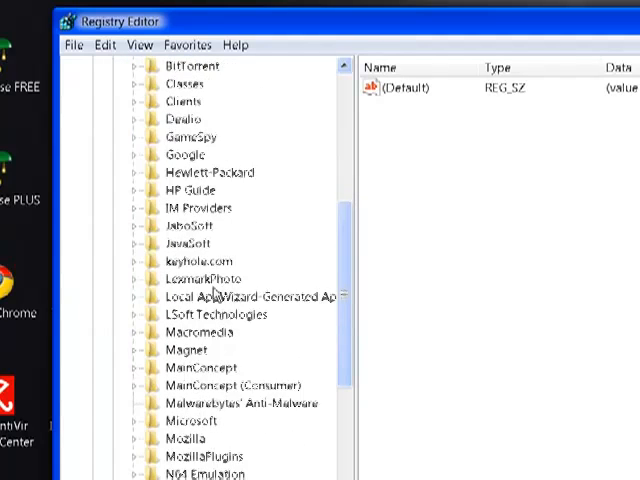
{"action": "scroll", "scroll_direction": "down", "scroll_amount": 3}
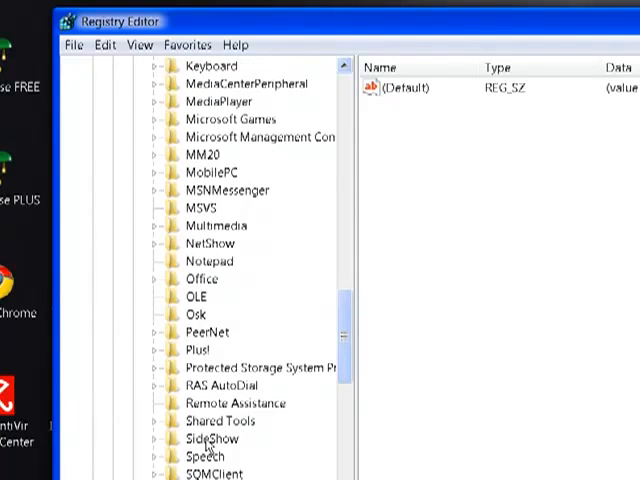
{"action": "scroll", "scroll_direction": "down", "scroll_amount": 3}
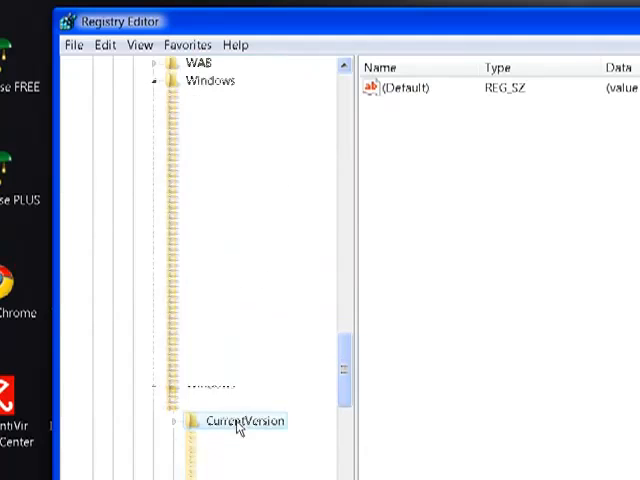
{"action": "double_click", "coordinate": [245, 420]}
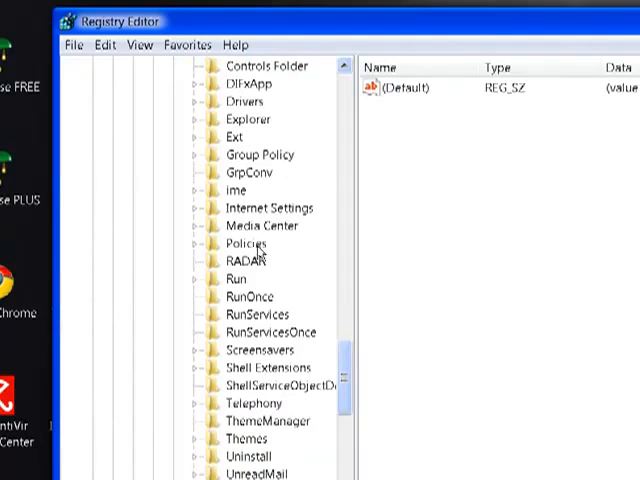
{"action": "left_click", "coordinate": [235, 279]}
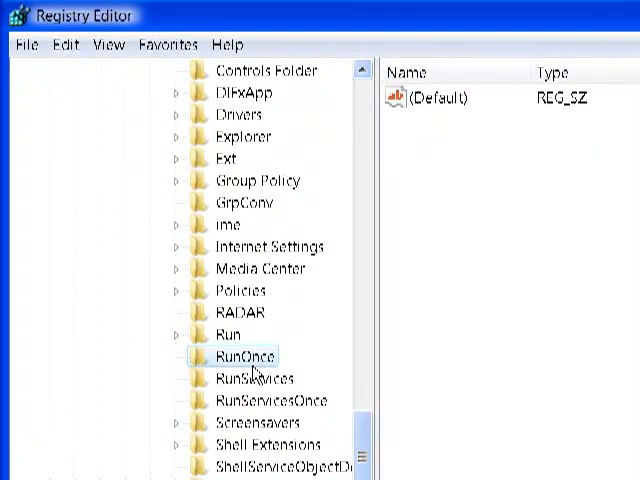
{"action": "left_click", "coordinate": [255, 422]}
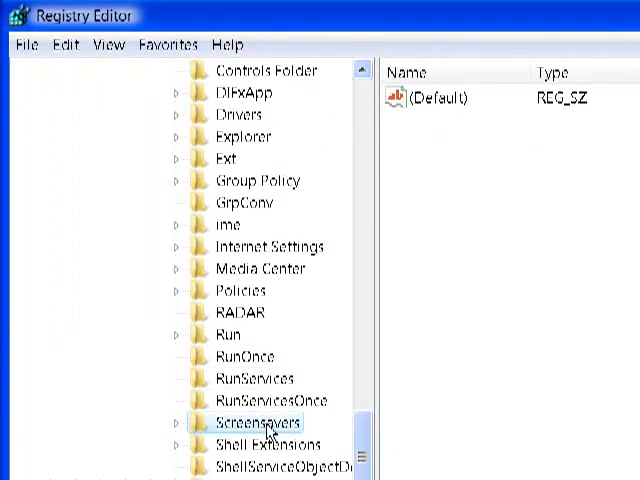
{"action": "left_click", "coordinate": [255, 378]}
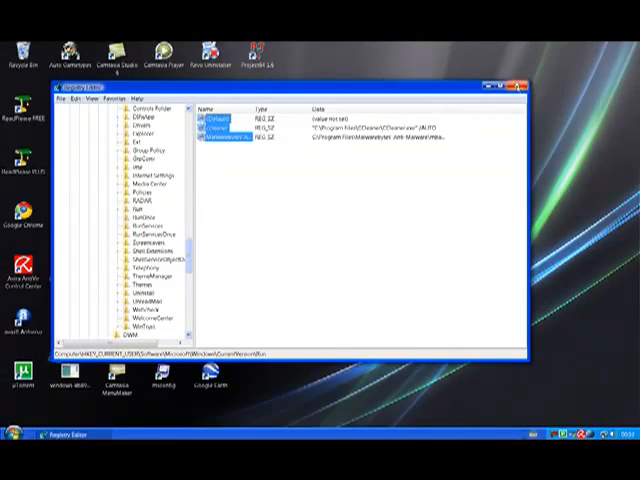
{"action": "left_click", "coordinate": [519, 85]}
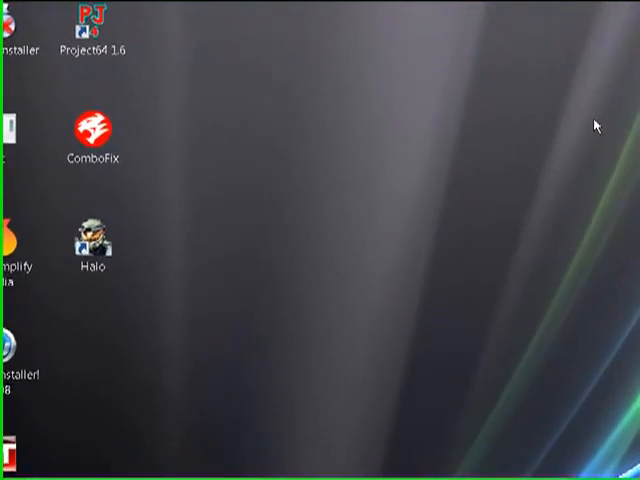
{"action": "mouse_move", "coordinate": [225, 253]}
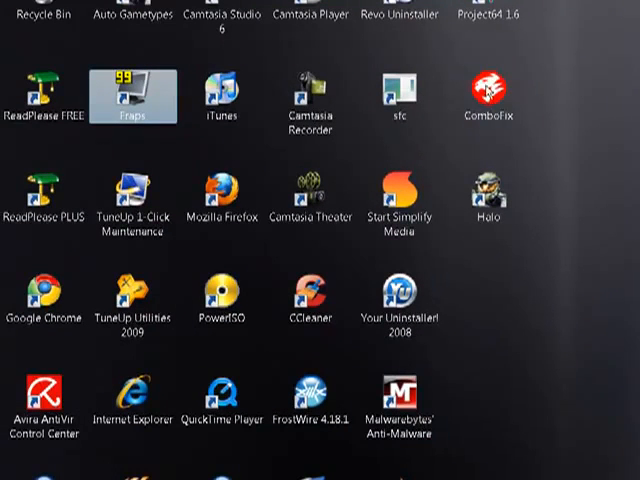
{"action": "left_click", "coordinate": [398, 400]}
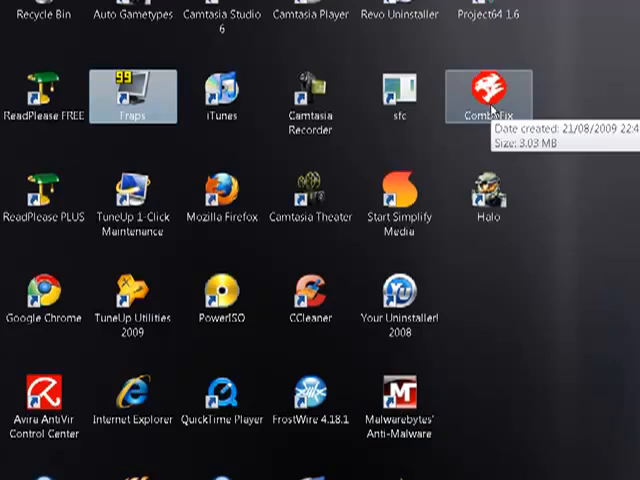
{"action": "mouse_move", "coordinate": [465, 243]}
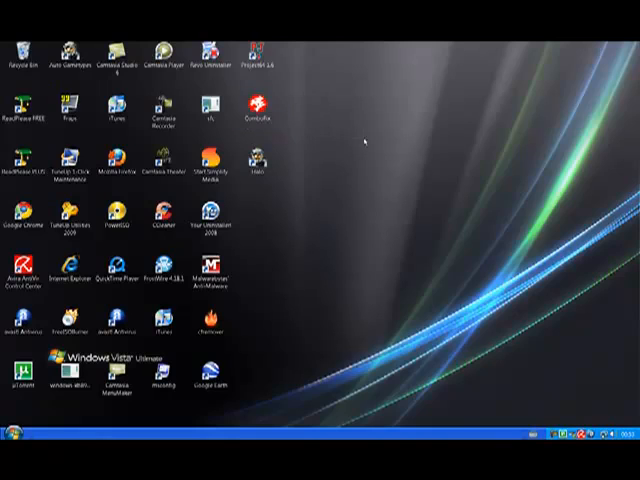
{"action": "left_click", "coordinate": [258, 108]}
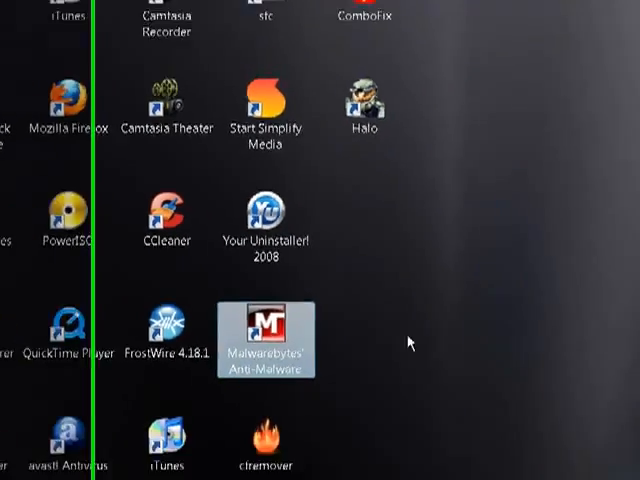
Step: Launch Malwarebytes' Anti-Malware from its desktop icon and start a quick scan
{"action": "double_click", "coordinate": [266, 340]}
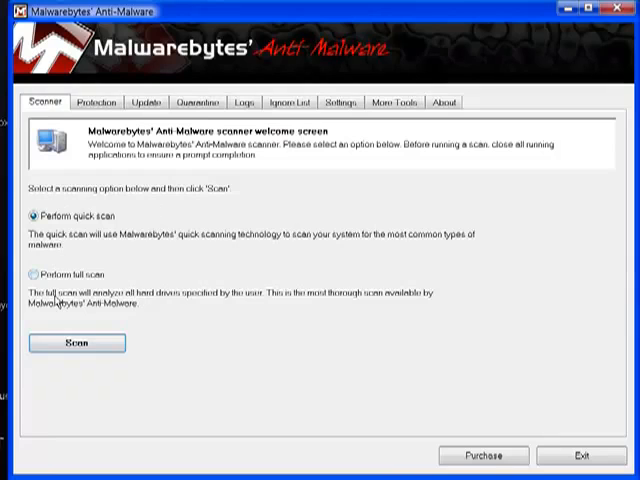
{"action": "left_click", "coordinate": [76, 343]}
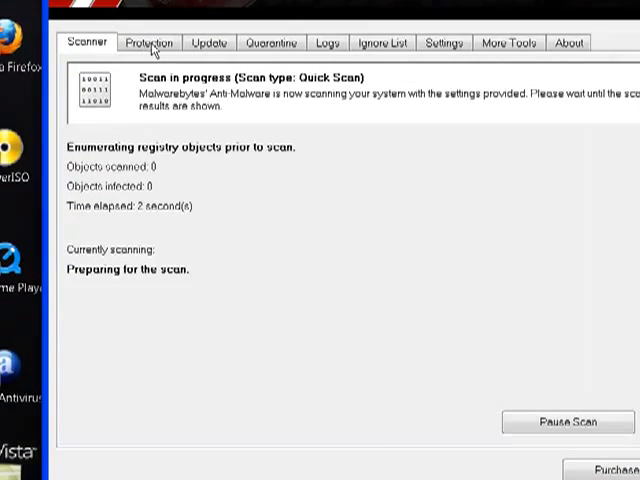
{"action": "mouse_move", "coordinate": [538, 421]}
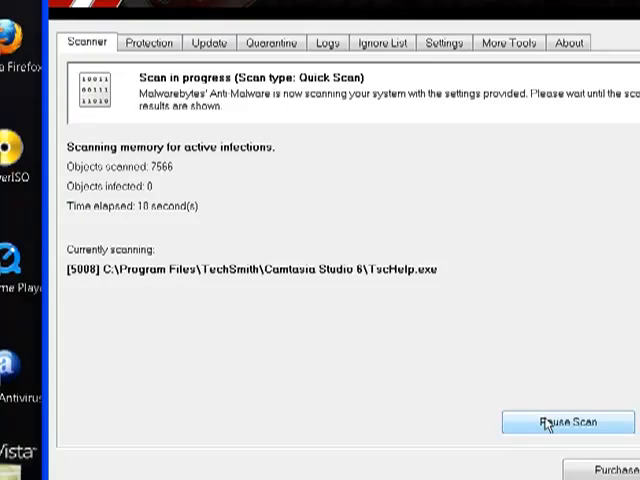
{"action": "mouse_move", "coordinate": [251, 193]}
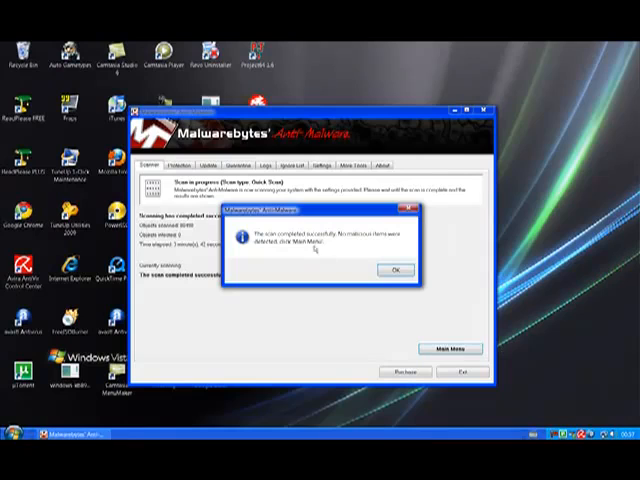
{"action": "mouse_move", "coordinate": [315, 250]}
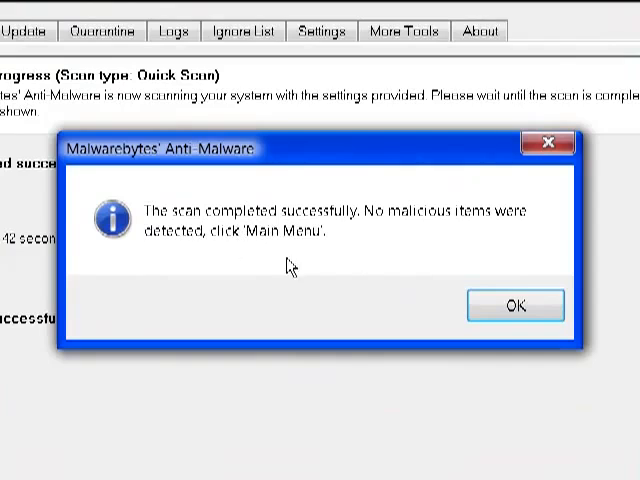
{"action": "mouse_move", "coordinate": [360, 260]}
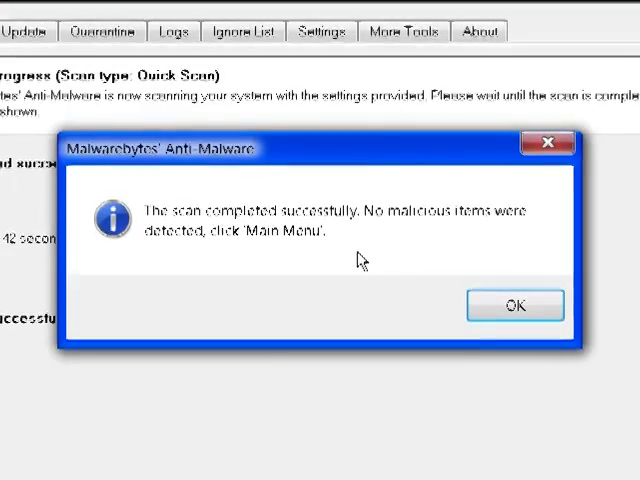
Step: Dismiss the scan-completed notice reporting no malicious items found
{"action": "left_click", "coordinate": [516, 305]}
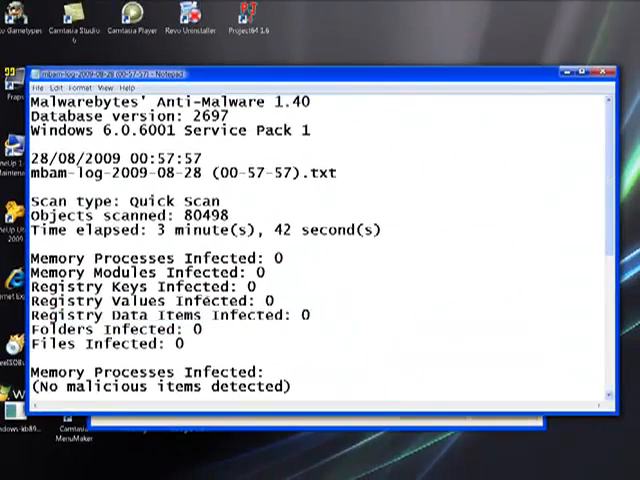
Step: Maximize the Notepad scan log showing 80,498 objects scanned and zero infections
{"action": "double_click", "coordinate": [140, 258]}
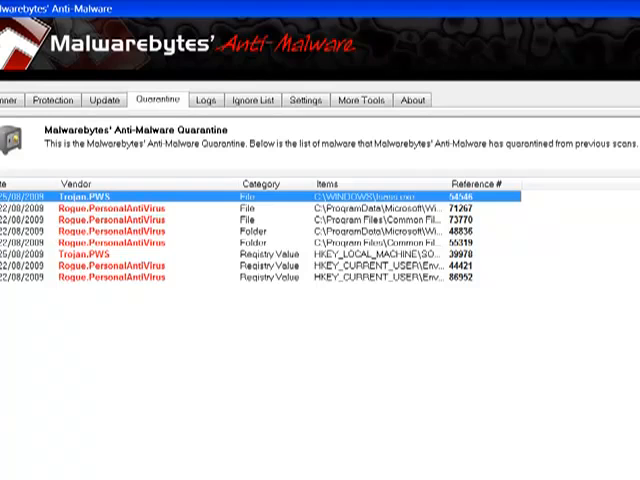
{"action": "mouse_move", "coordinate": [594, 385]}
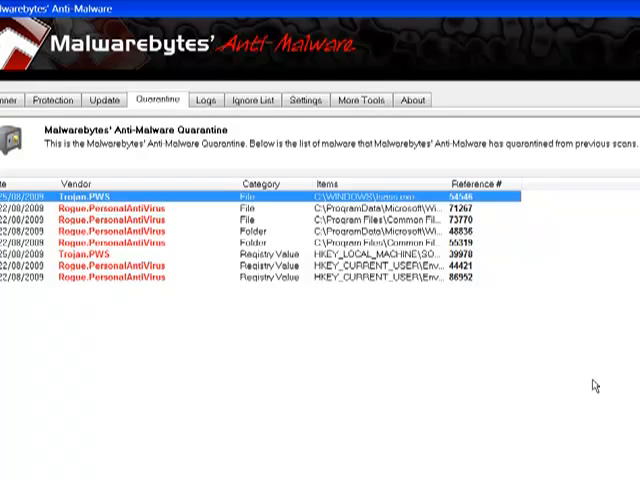
{"action": "mouse_move", "coordinate": [304, 164]}
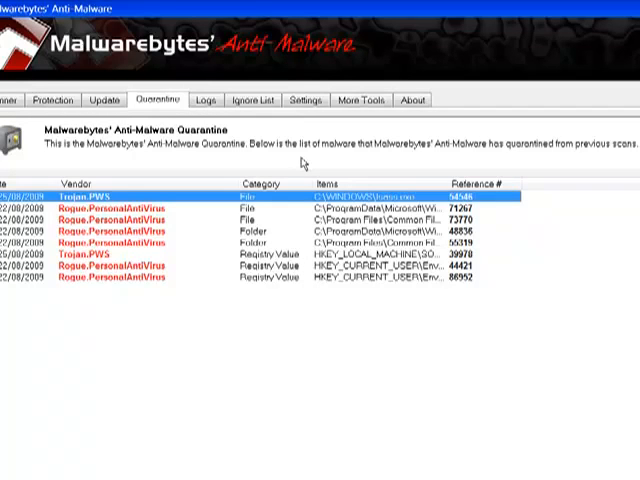